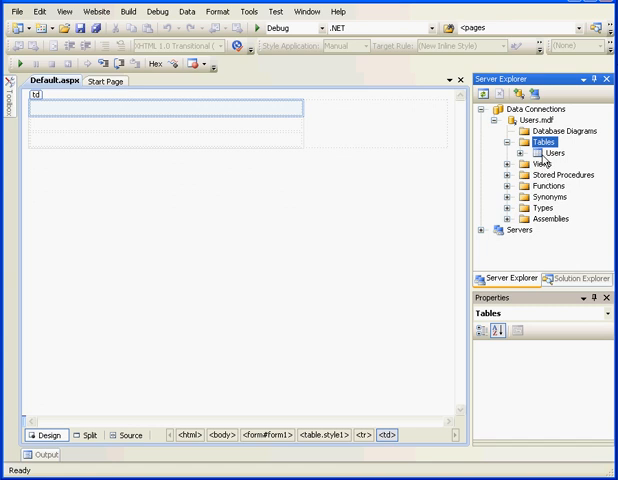
# Step: Review the existing rows in the Users table, then close its data view
pyautogui.rightClick(552, 152)
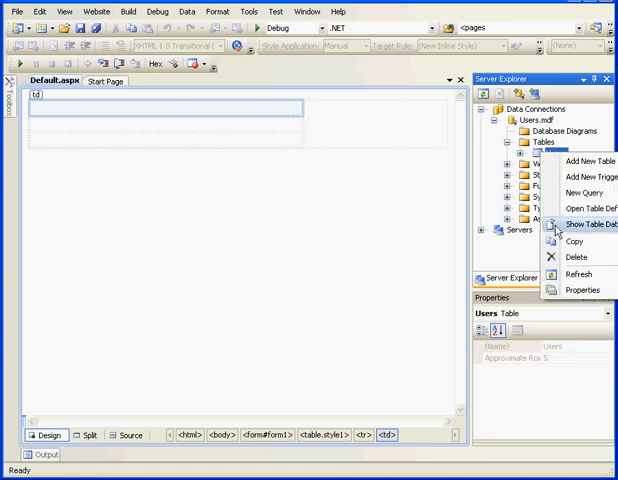
pyautogui.click(584, 222)
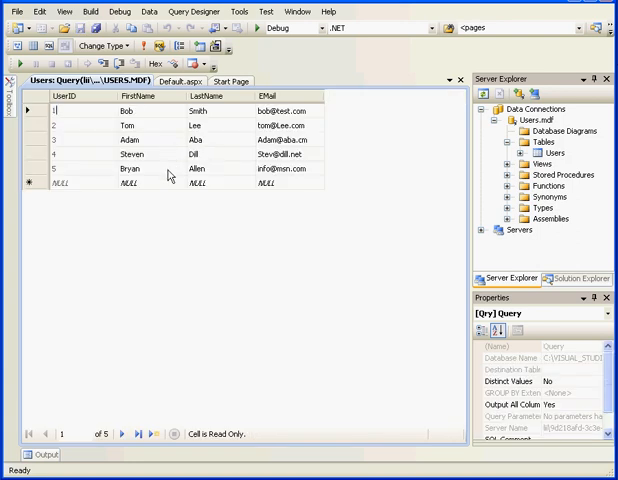
pyautogui.moveTo(152, 142)
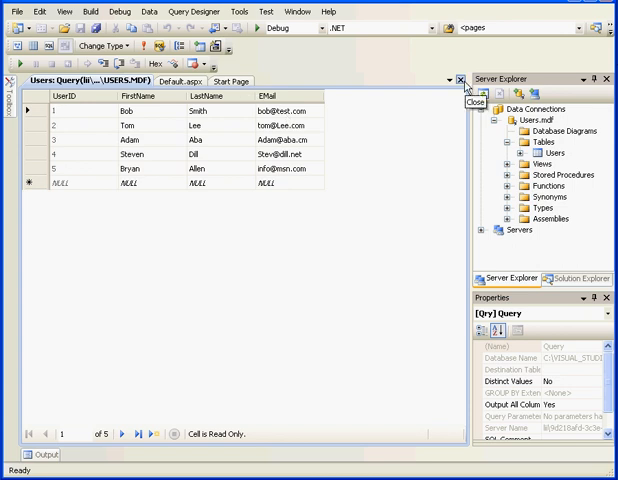
pyautogui.click(460, 78)
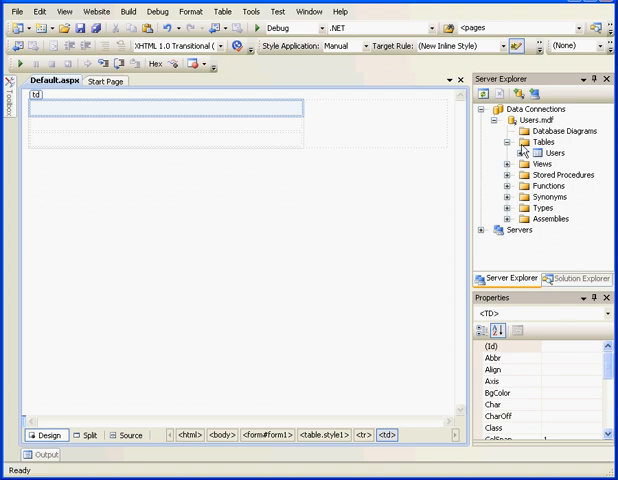
# Step: Start a new table with non-null columns NewsLetterID int and NewsLetterName varchar(50)
pyautogui.rightClick(540, 142)
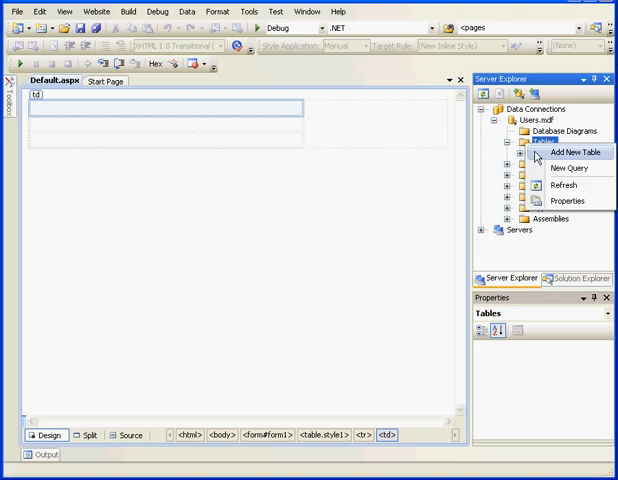
pyautogui.click(574, 152)
pyautogui.write('NewsLetterID')
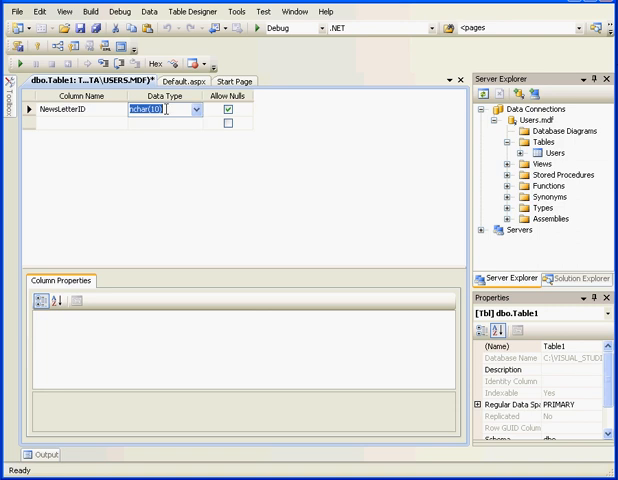
pyautogui.click(204, 124)
pyautogui.write('int')
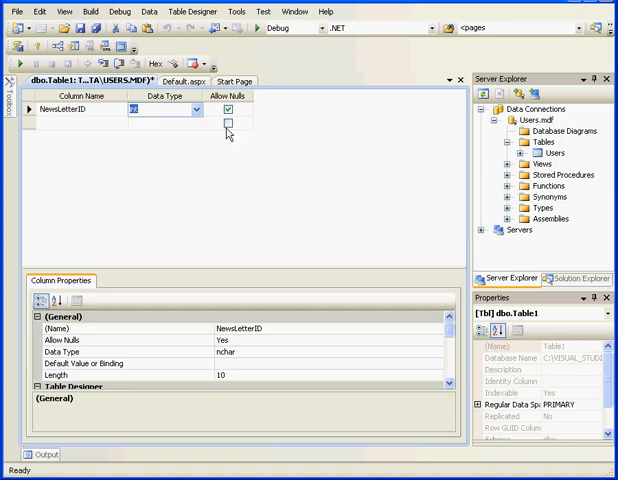
pyautogui.click(228, 106)
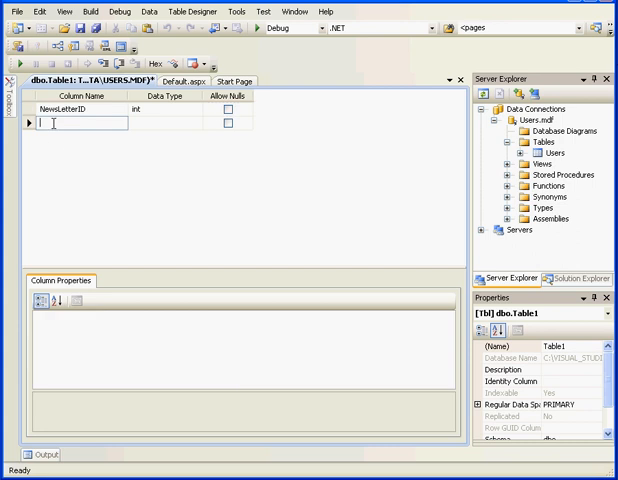
pyautogui.write('NewsLetter')
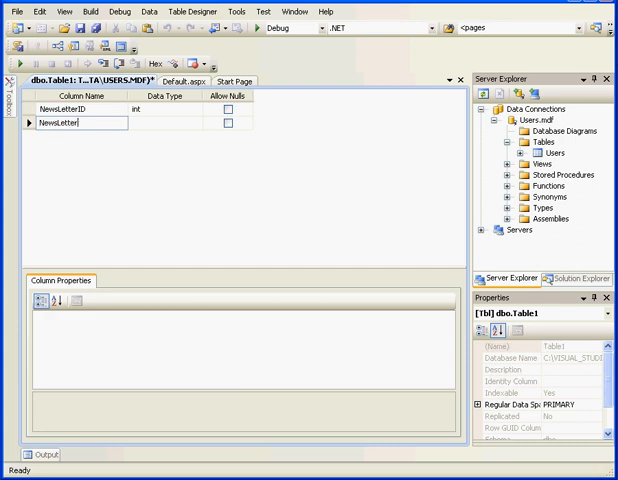
pyautogui.write('Name')
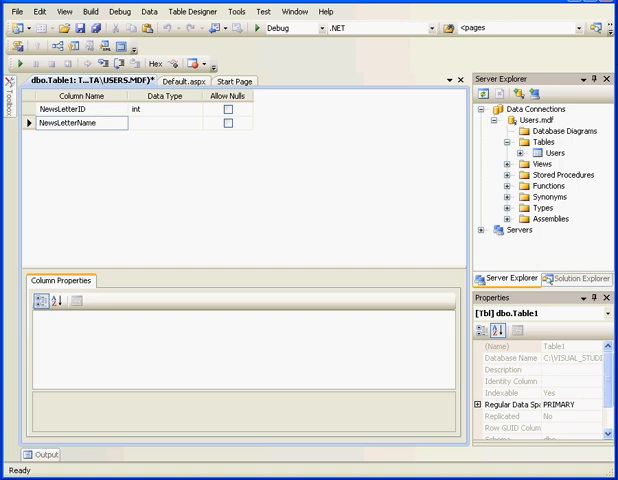
pyautogui.click(204, 124)
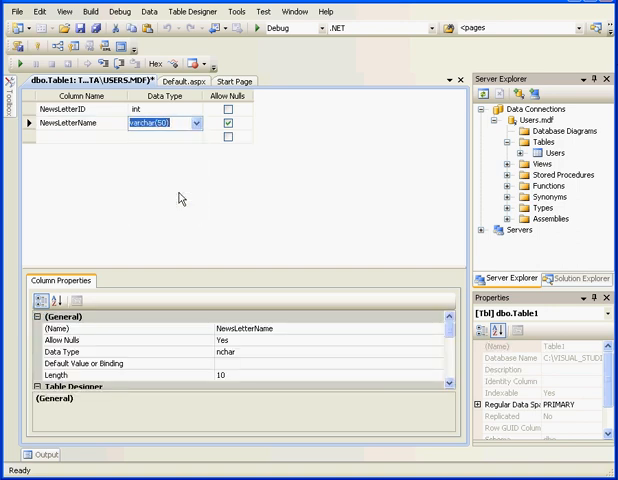
pyautogui.click(228, 124)
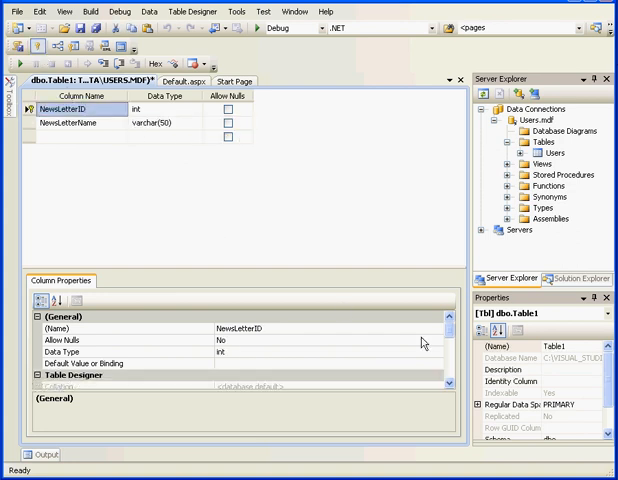
# Step: Make NewsLetterID an identity column and save the table as NewsLetters
pyautogui.scroll(-3)
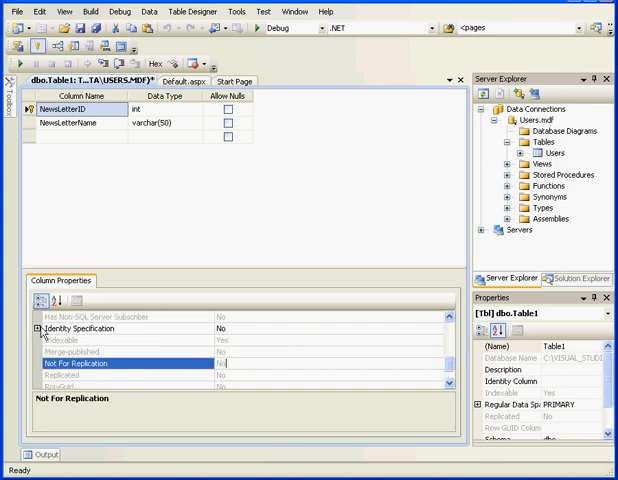
pyautogui.click(40, 328)
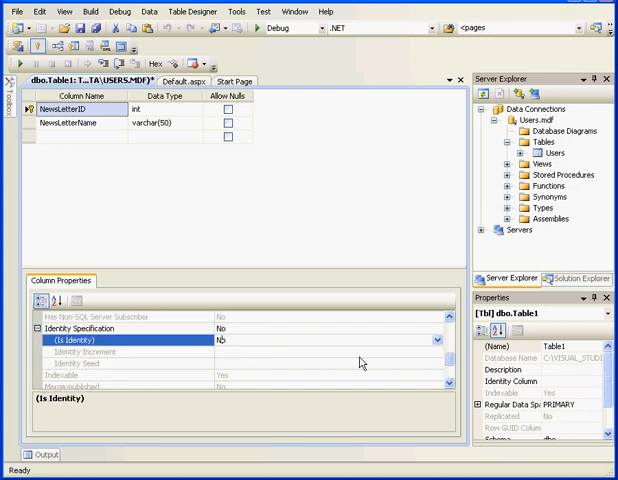
pyautogui.click(230, 344)
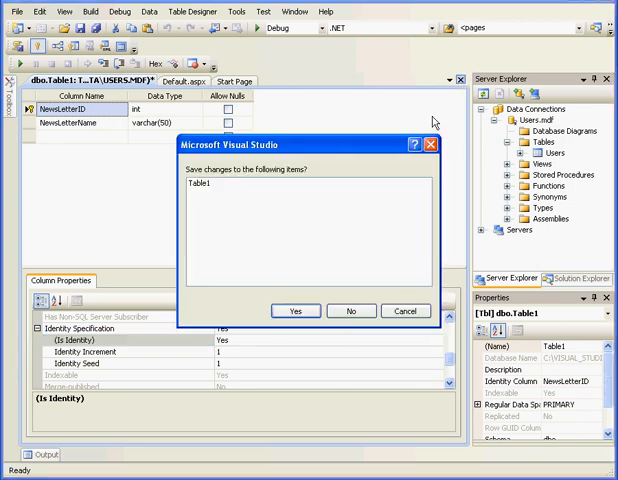
pyautogui.click(296, 312)
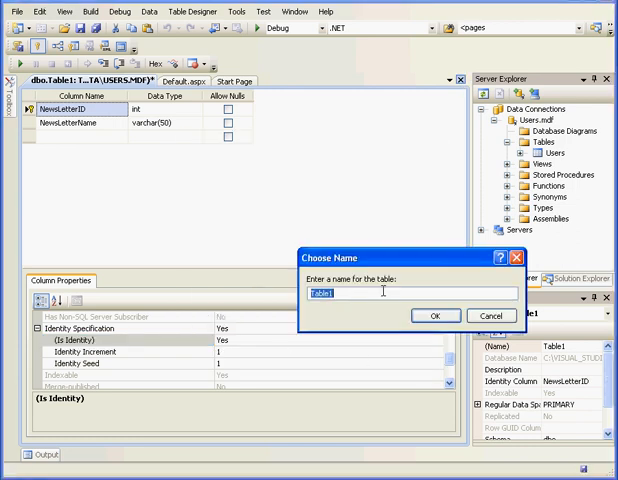
pyautogui.write('NewsLetters')
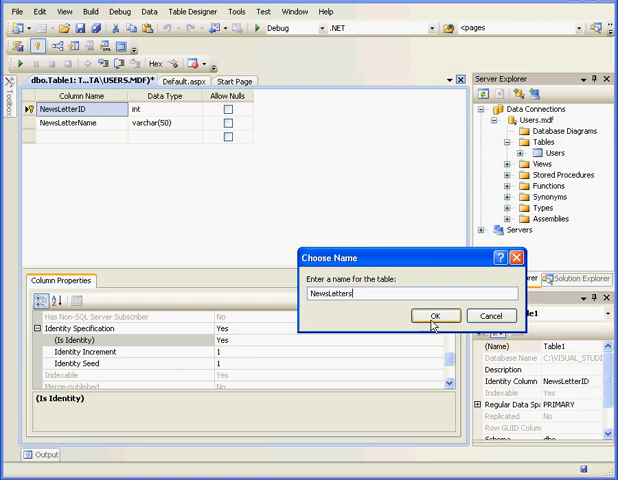
pyautogui.click(430, 316)
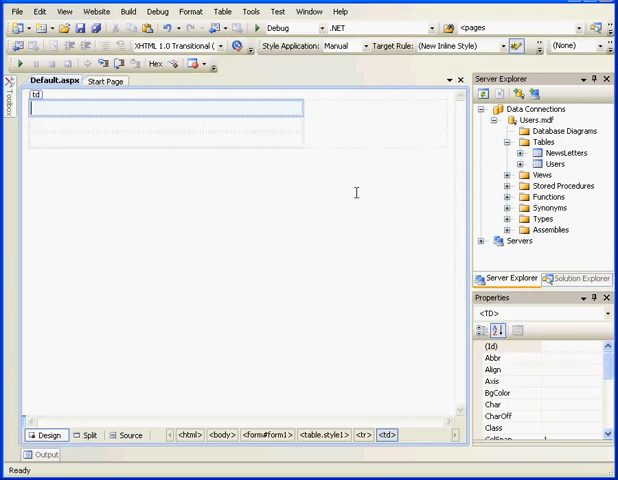
# Step: Start another new table with an identity int column NumOfSendsID
pyautogui.rightClick(562, 142)
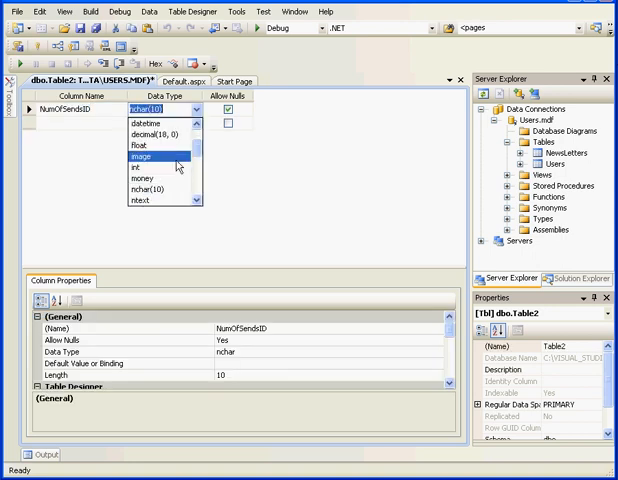
pyautogui.click(150, 156)
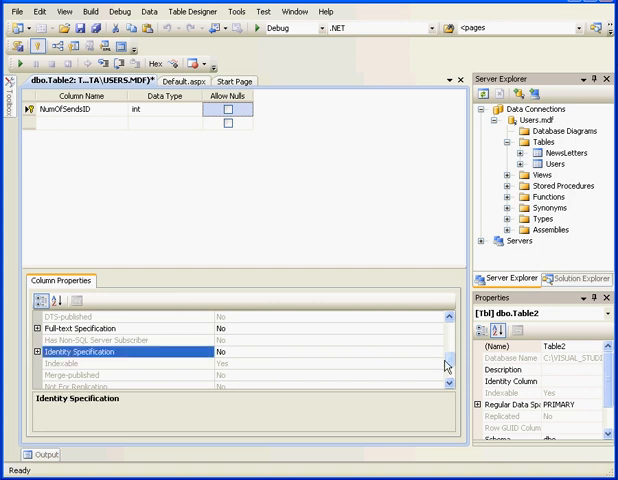
pyautogui.click(16, 352)
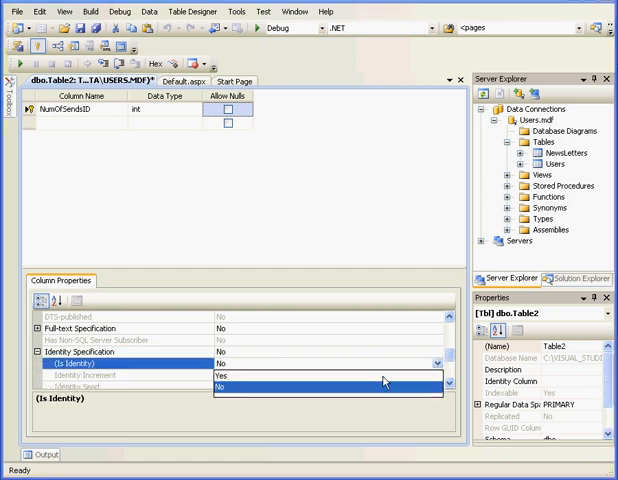
pyautogui.click(232, 376)
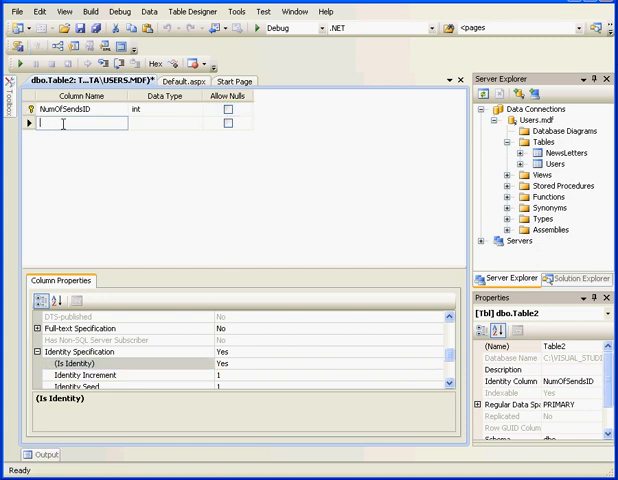
# Step: Add int columns UserID, NewsletterID and NumOfSends to the table
pyautogui.write('UserID')
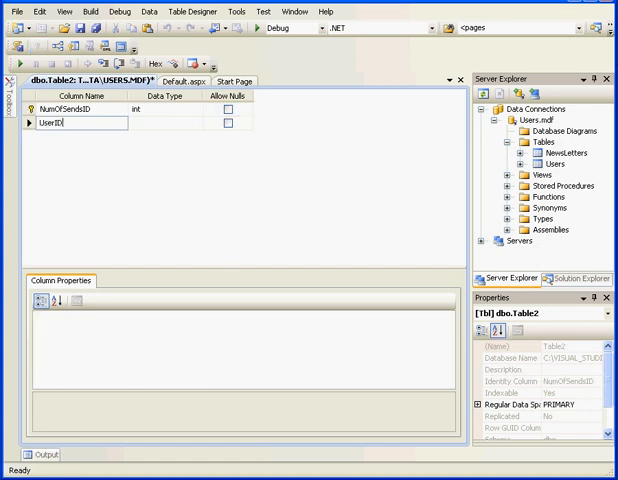
pyautogui.click(206, 132)
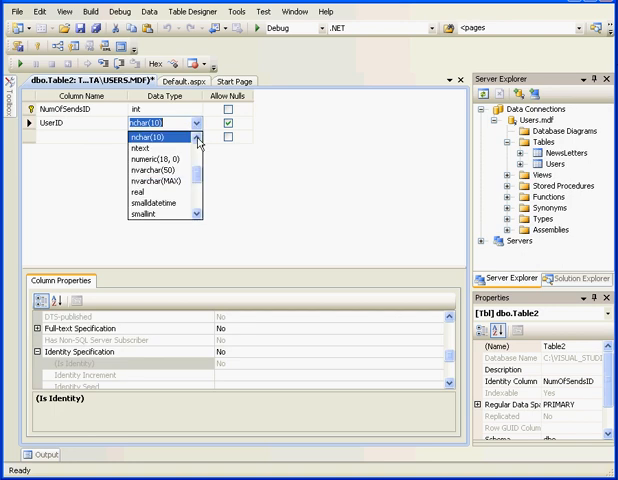
pyautogui.click(150, 132)
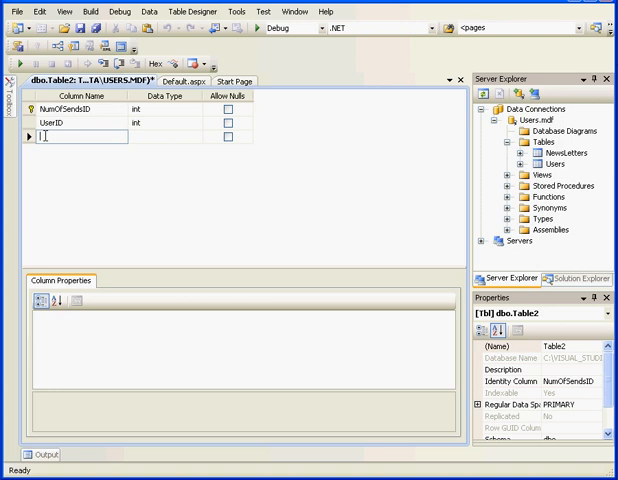
pyautogui.write('NewsLetterID')
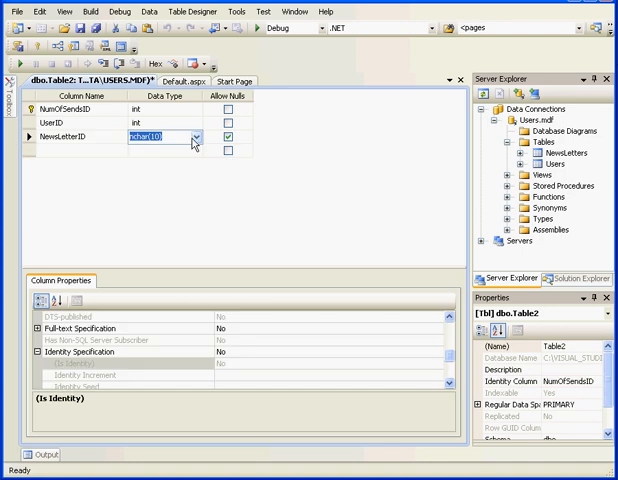
pyautogui.click(208, 136)
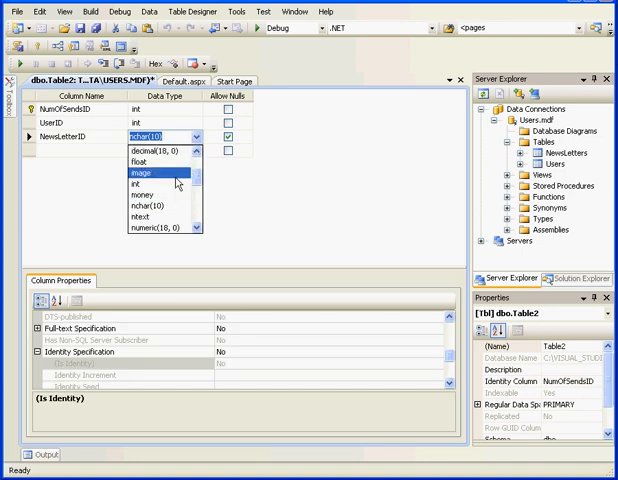
pyautogui.click(136, 172)
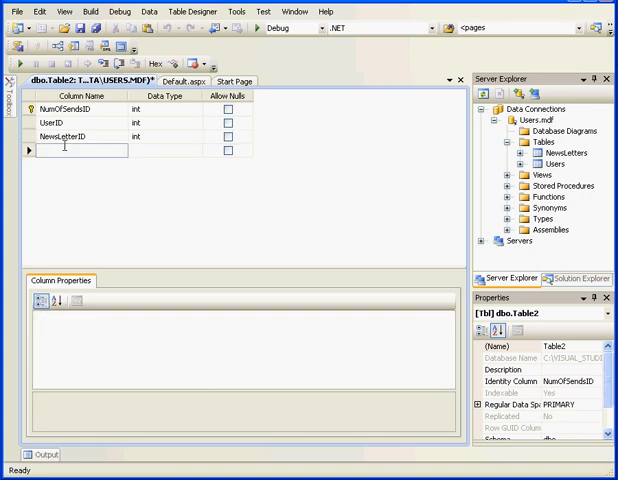
pyautogui.write('NumOfSends')
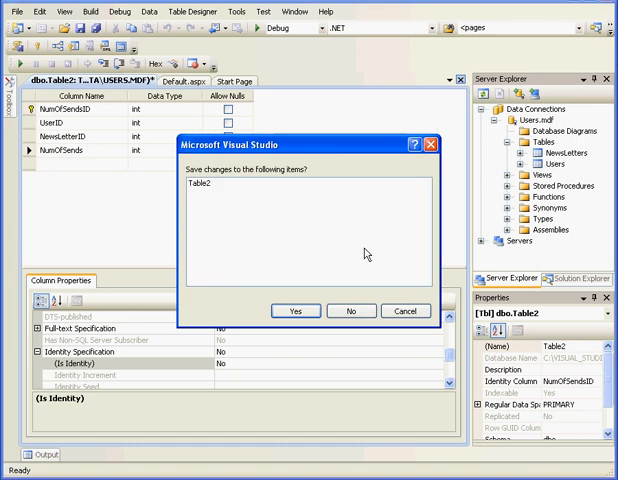
# Step: Save the four-column table under the name NumOfSends
pyautogui.click(296, 312)
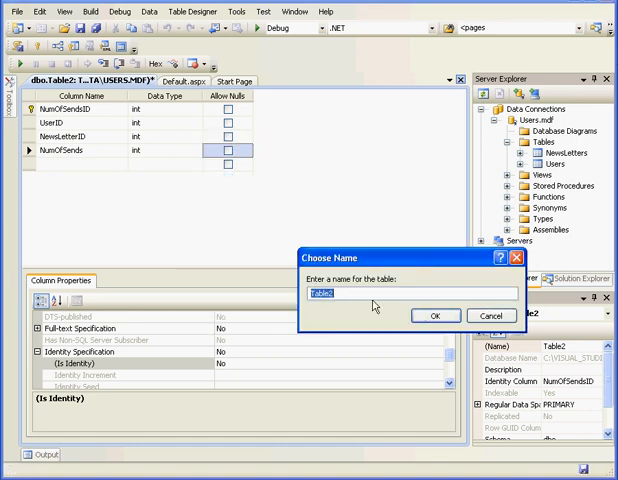
pyautogui.write('NumOf')
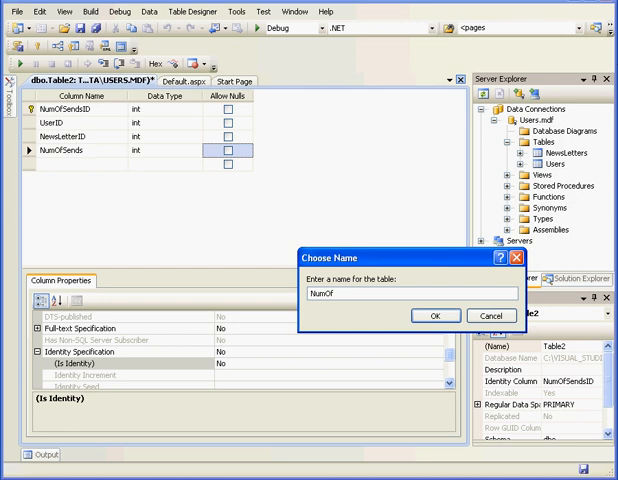
pyautogui.write('Send')
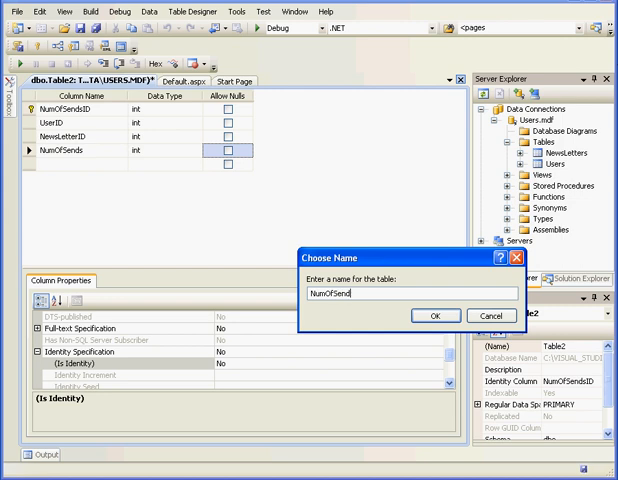
pyautogui.click(434, 316)
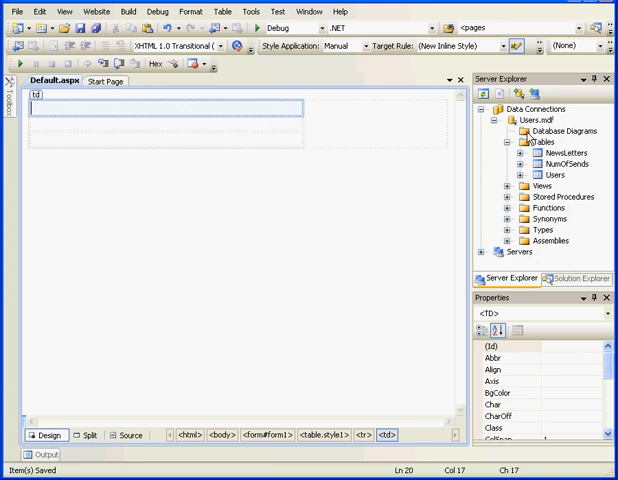
# Step: Create a new database diagram containing the Users, NewsLetters and NumOfSends tables
pyautogui.rightClick(560, 130)
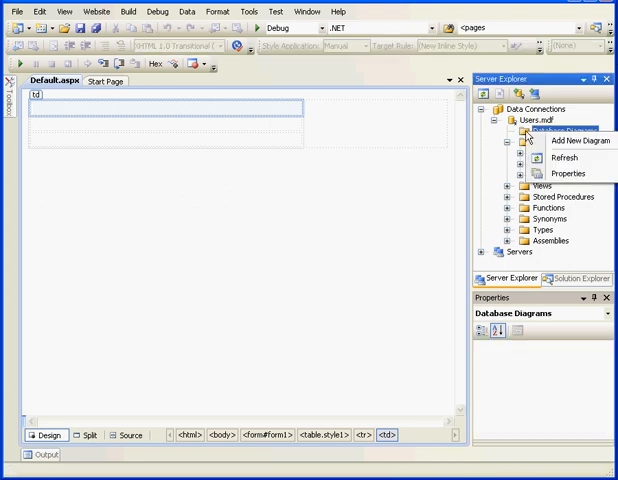
pyautogui.click(572, 138)
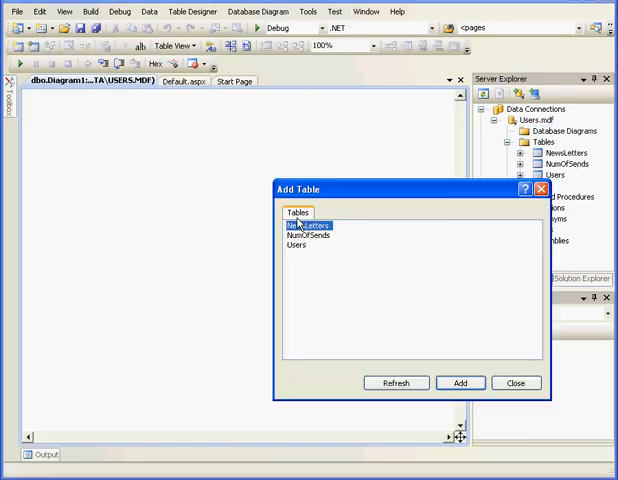
pyautogui.click(460, 384)
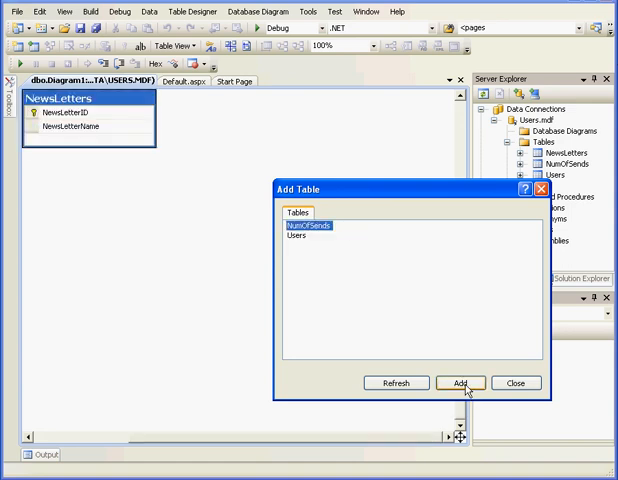
pyautogui.click(460, 384)
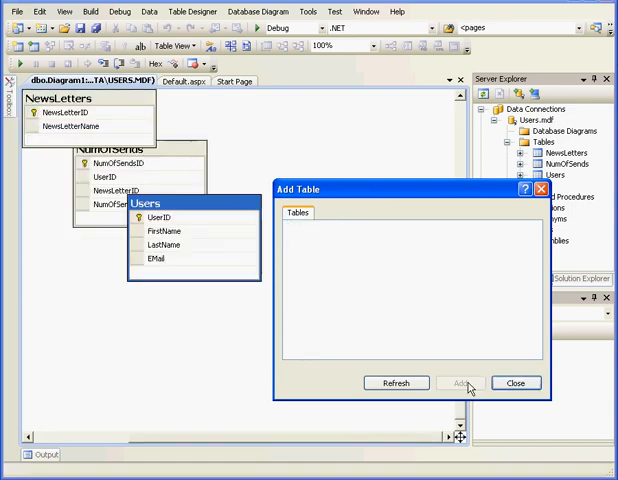
pyautogui.click(516, 384)
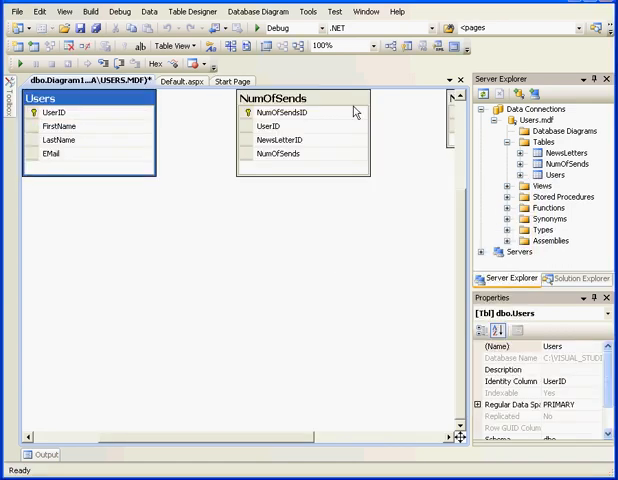
# Step: Define the FK_NumOfSends_Users relationship by linking Users' UserID to NumOfSends
pyautogui.moveTo(300, 96); pyautogui.dragTo(204, 260)
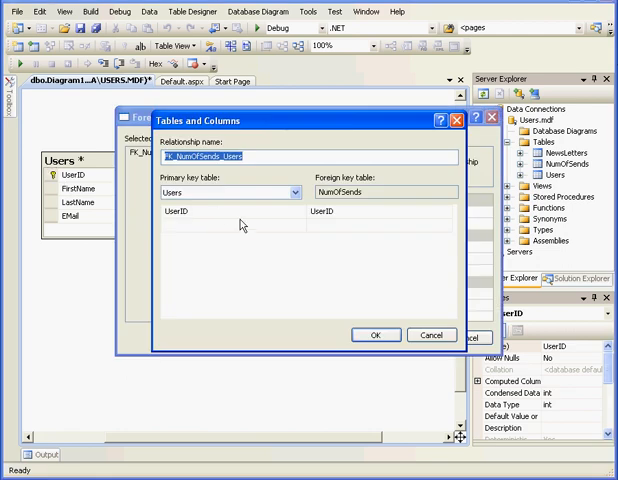
pyautogui.click(374, 336)
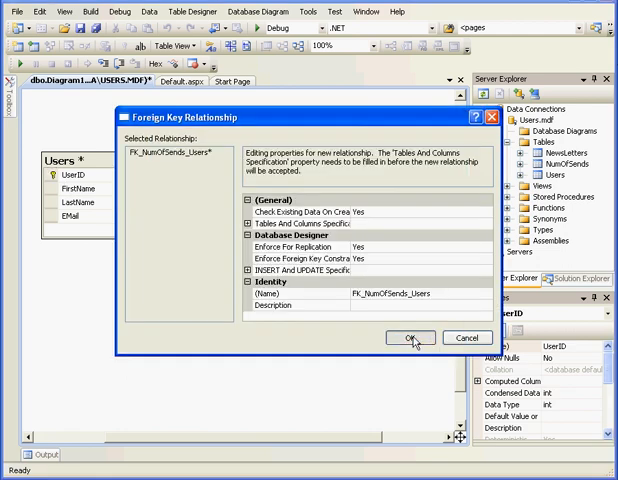
pyautogui.click(410, 336)
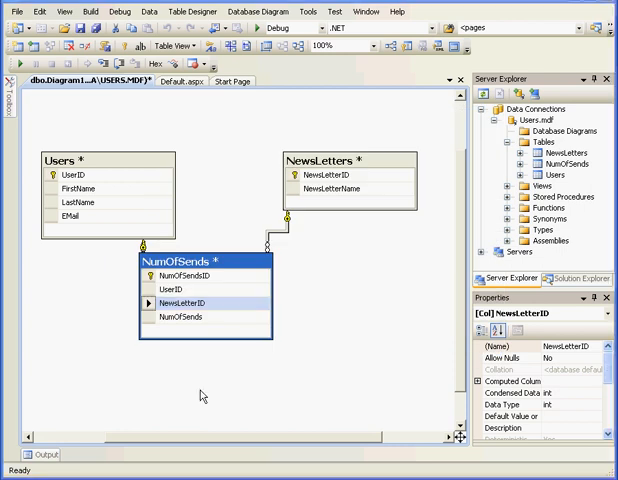
pyautogui.moveTo(214, 384)
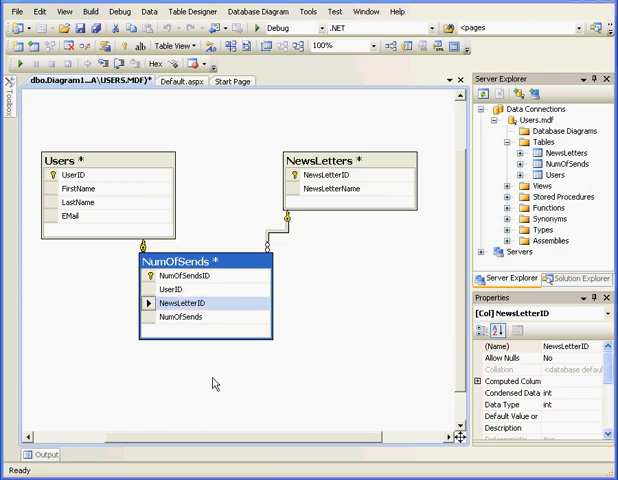
pyautogui.moveTo(194, 386)
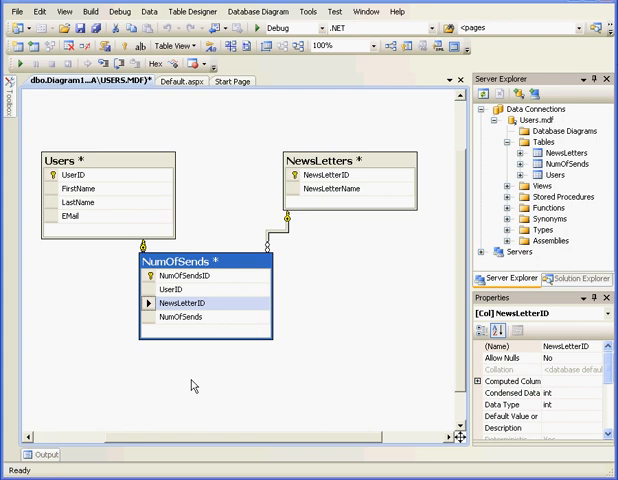
pyautogui.moveTo(190, 384)
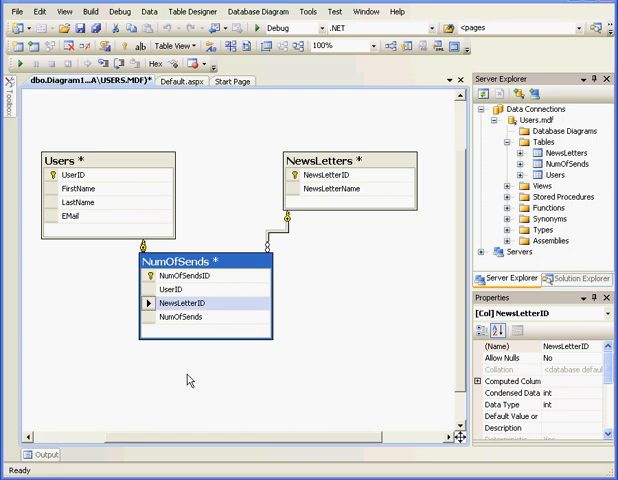
pyautogui.moveTo(220, 384)
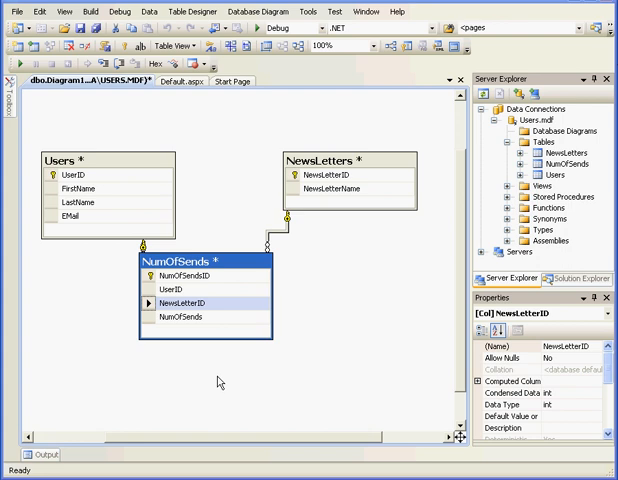
pyautogui.moveTo(460, 80)
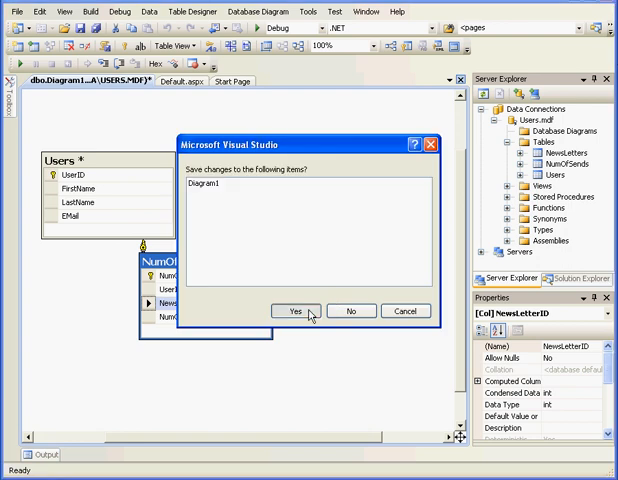
# Step: Save the diagram as Diagram1 along with the affected tables
pyautogui.click(294, 312)
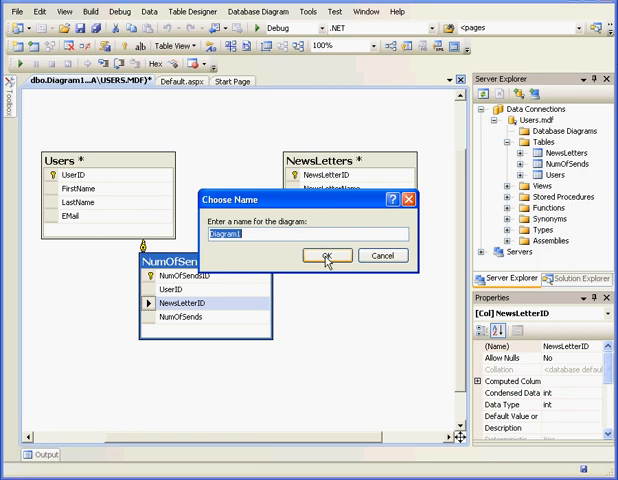
pyautogui.click(334, 254)
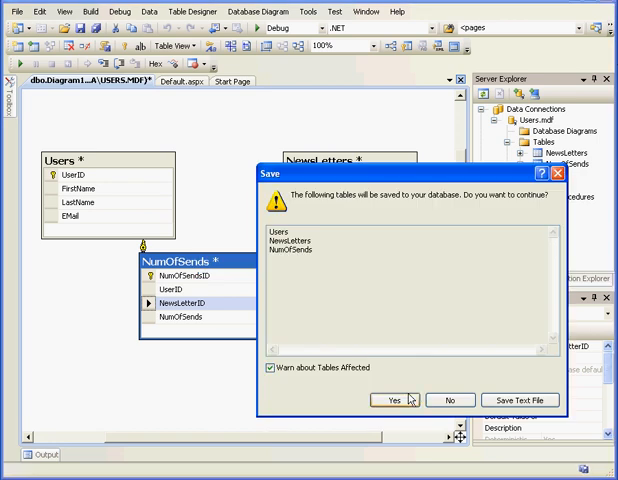
pyautogui.click(396, 400)
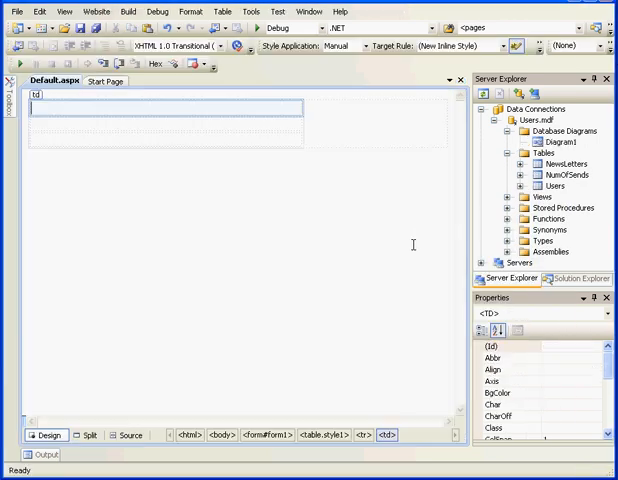
pyautogui.click(548, 186)
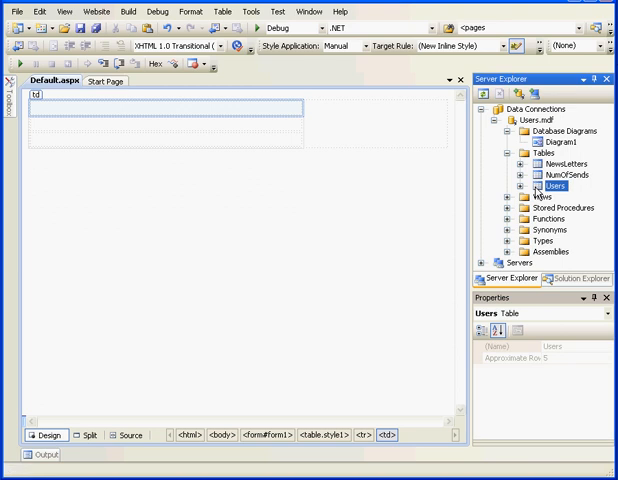
# Step: Show the Users table's five stored records from Server Explorer
pyautogui.rightClick(556, 188)
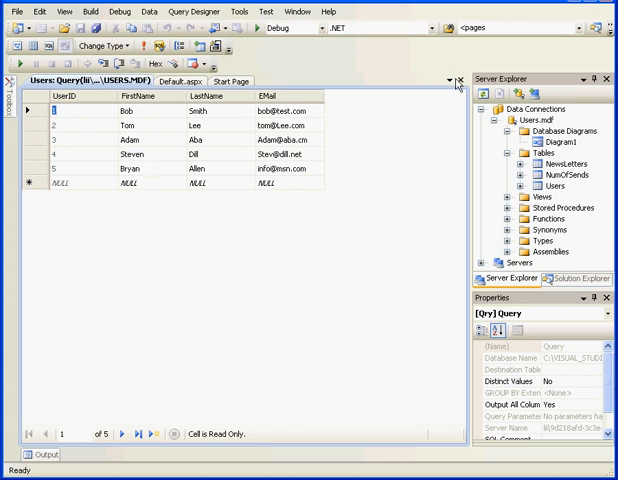
pyautogui.rightClick(546, 172)
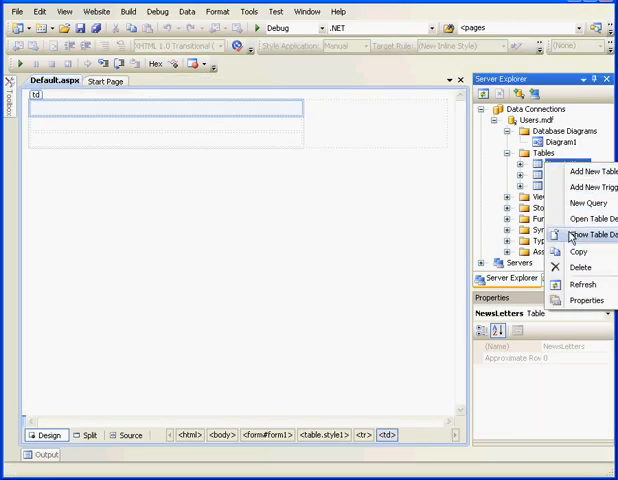
# Step: Enter E-mini and Options Trading as newsletter names in the Newsletters table data
pyautogui.click(586, 236)
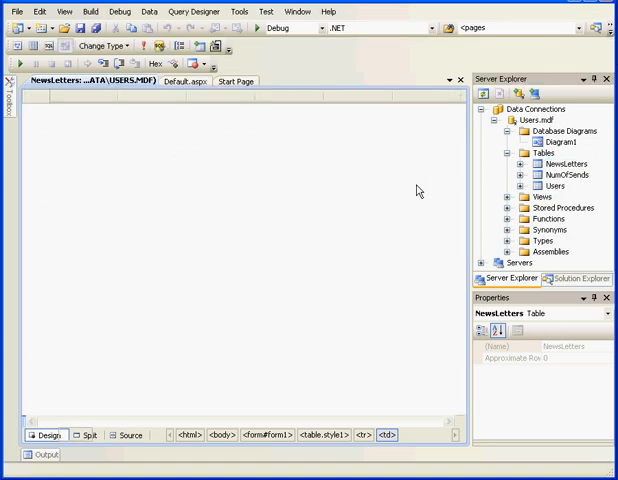
pyautogui.moveTo(148, 140)
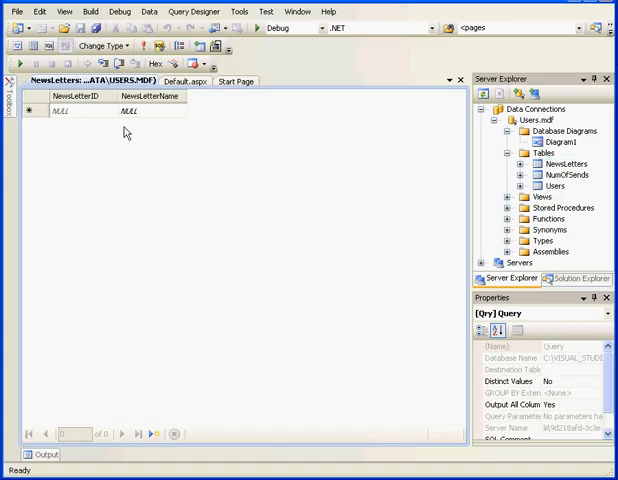
pyautogui.write('E')
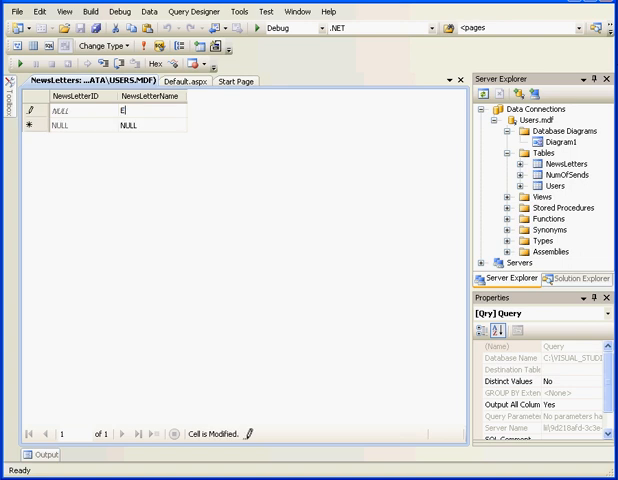
pyautogui.write('-mini')
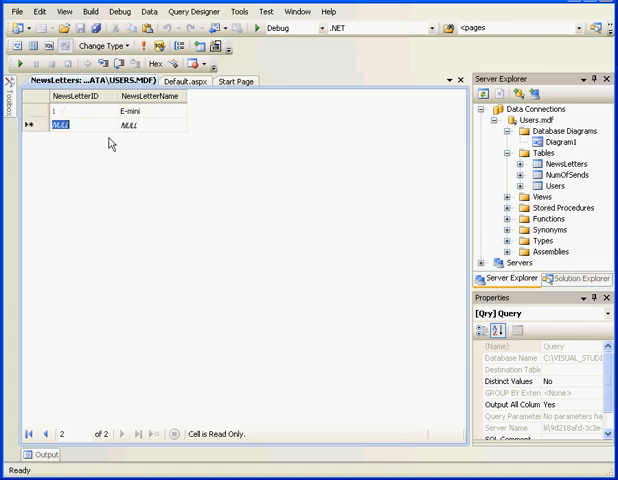
pyautogui.click(130, 128)
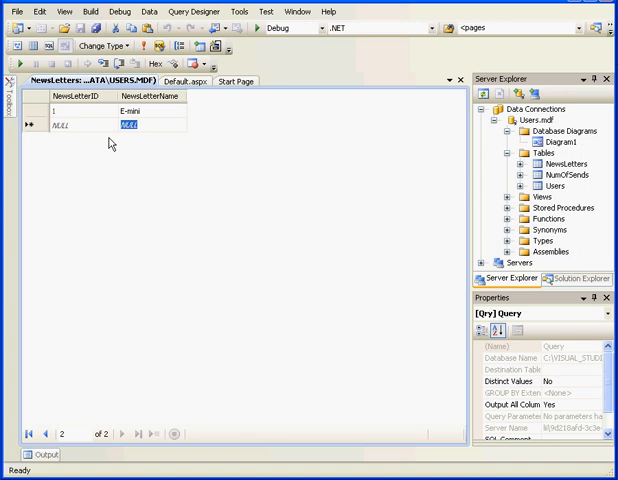
pyautogui.write('Options Tr')
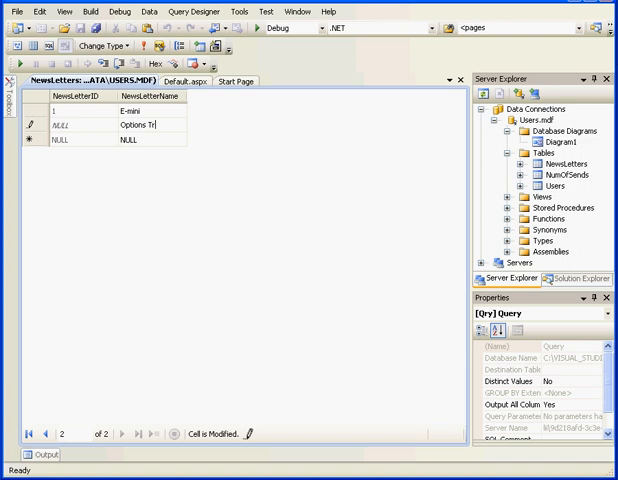
pyautogui.write('adin')
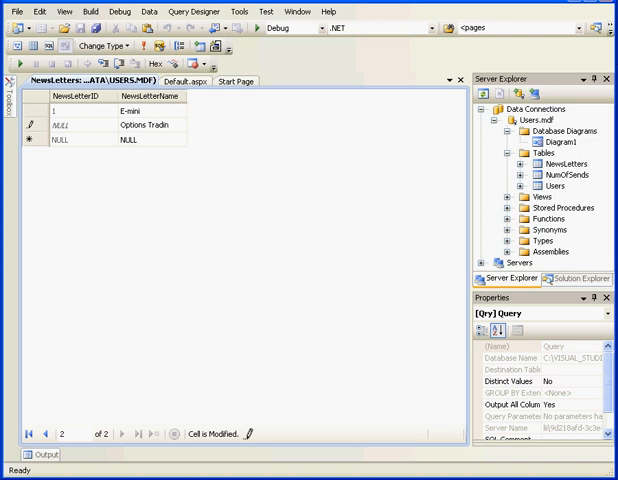
pyautogui.write('g')
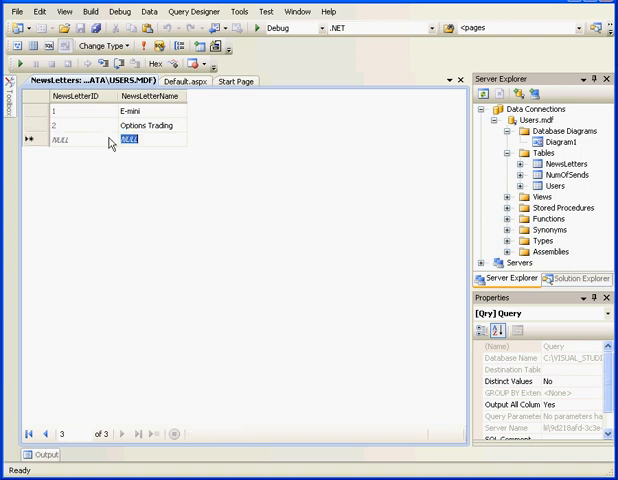
pyautogui.write('Fo')
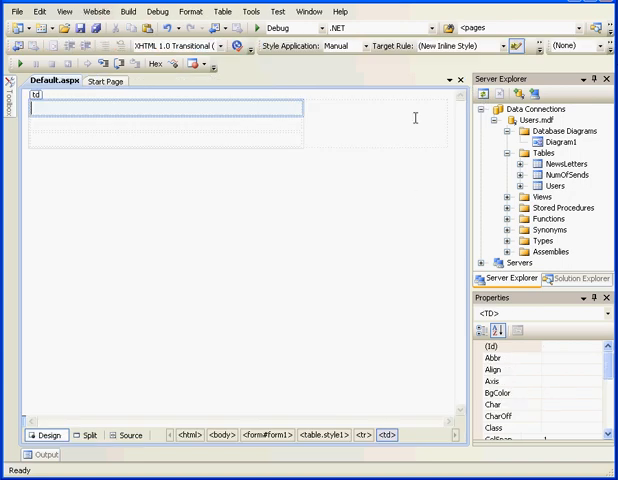
# Step: Enter UserID, NewsletterID and send-count values row by row in the NumOfSends table data
pyautogui.rightClick(552, 182)
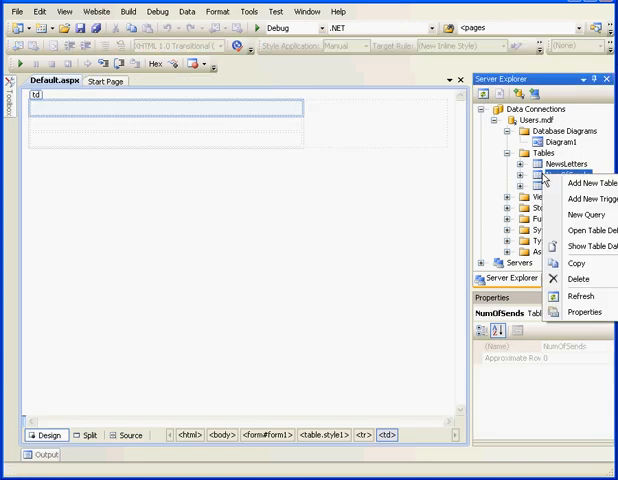
pyautogui.moveTo(562, 246)
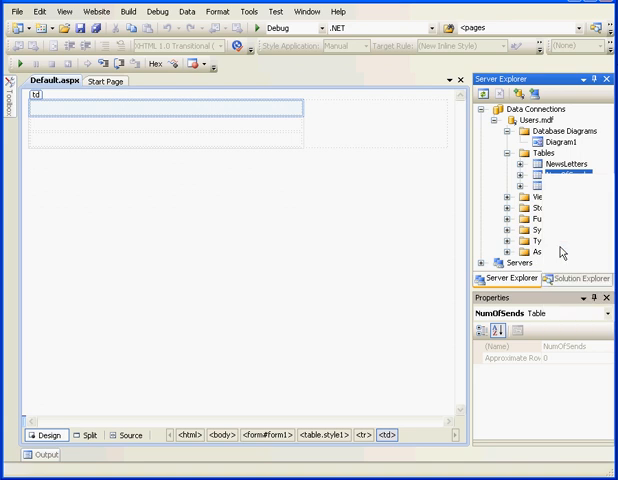
pyautogui.doubleClick(560, 184)
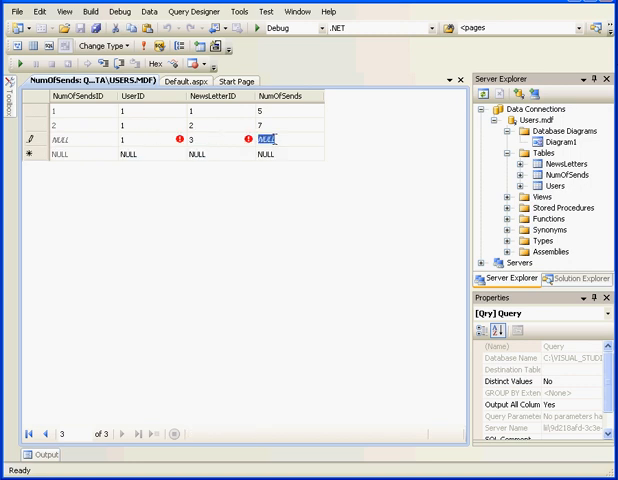
pyautogui.write('6')
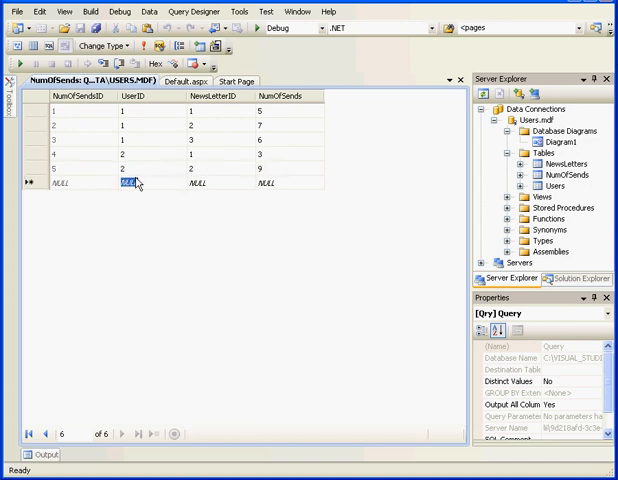
pyautogui.write('2')
pyautogui.click(222, 182)
pyautogui.write('3')
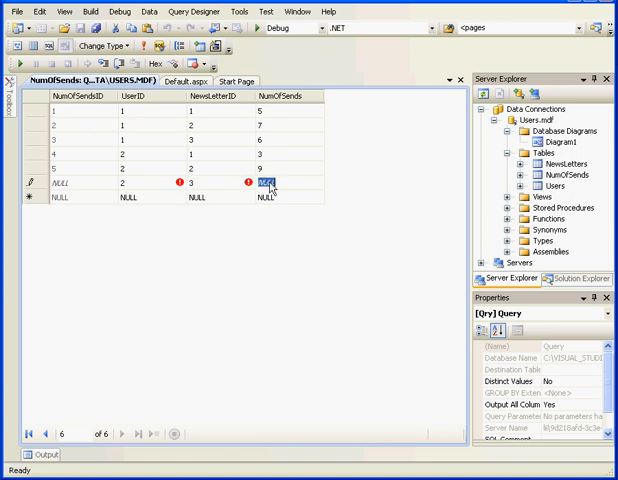
pyautogui.write('4')
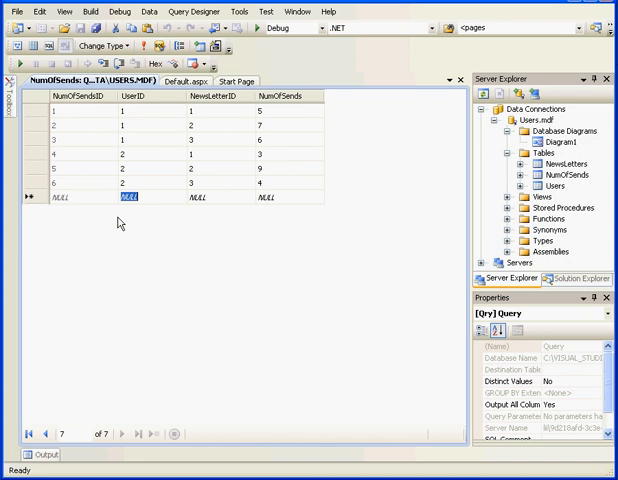
pyautogui.write('3')
pyautogui.click(222, 198)
pyautogui.write('1')
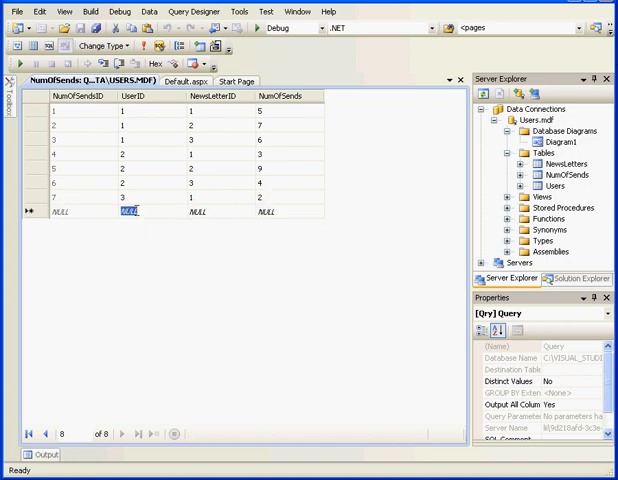
pyautogui.write('2')
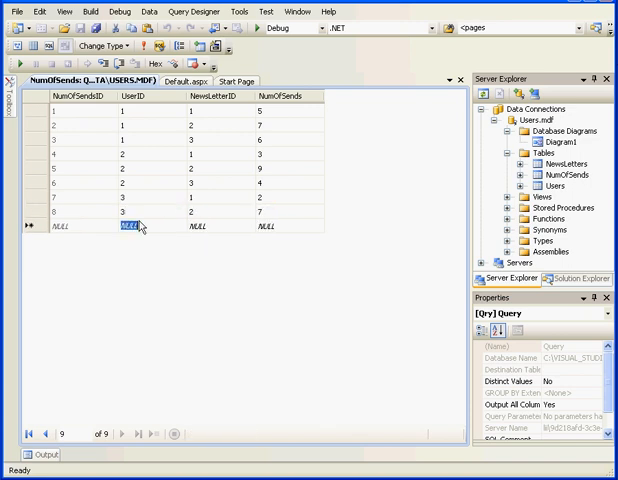
pyautogui.click(192, 222)
pyautogui.write('3')
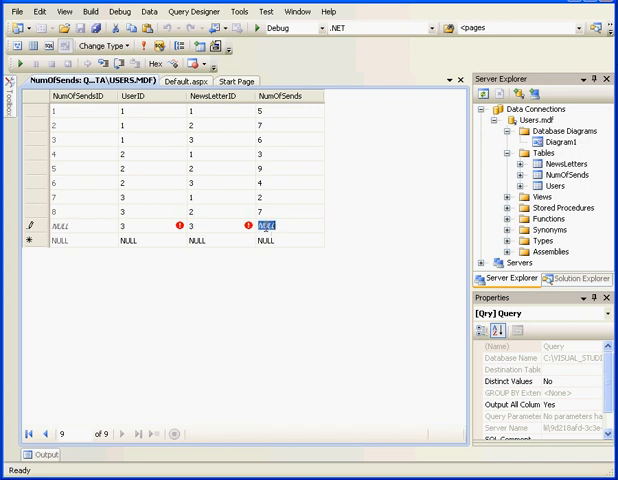
pyautogui.write('5')
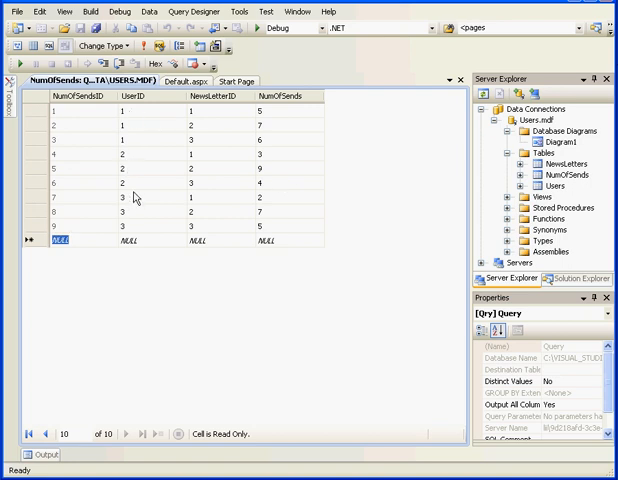
pyautogui.moveTo(228, 126)
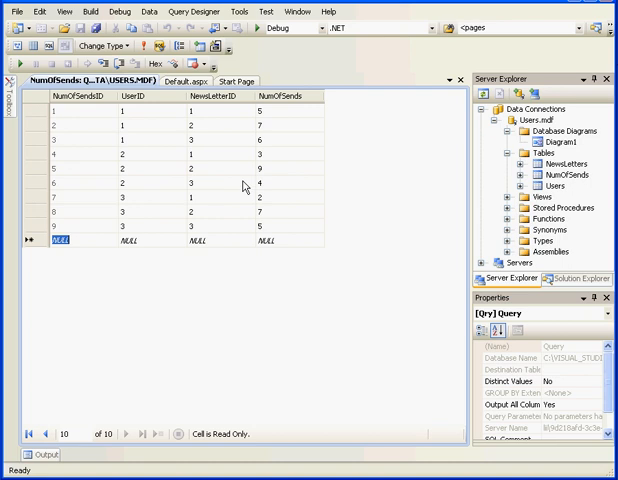
pyautogui.moveTo(264, 122)
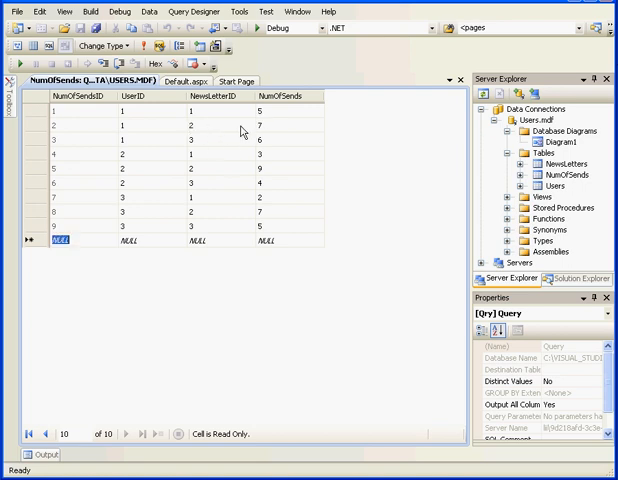
pyautogui.moveTo(236, 152)
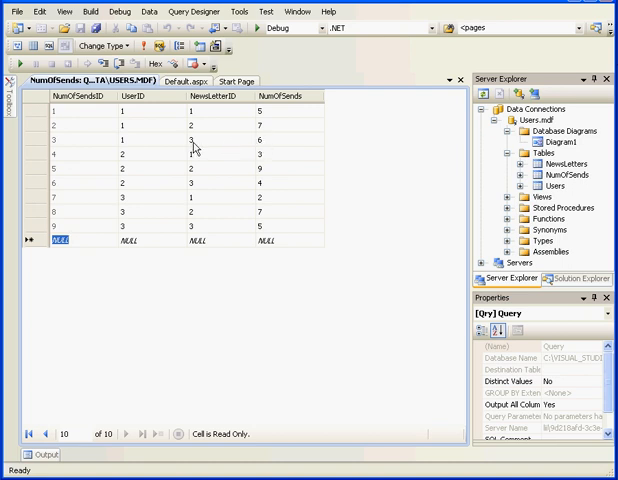
# Step: Finish the final NumOfSends row (3, 3, 5) and switch back to Default.aspx
pyautogui.click(474, 80)
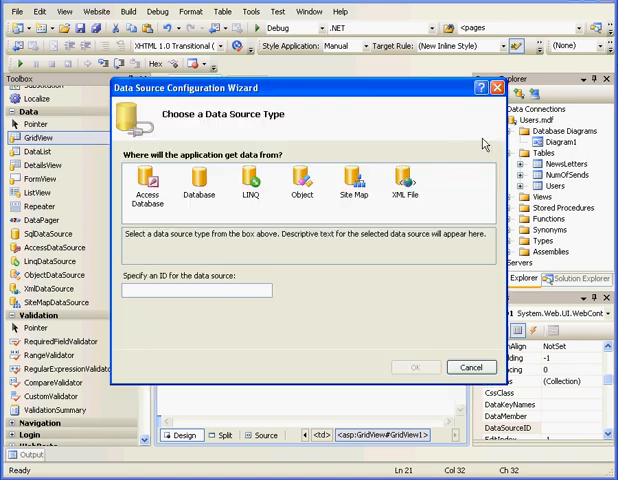
# Step: Choose Database as the GridView's new data source type, creating SqlDataSource1
pyautogui.click(198, 188)
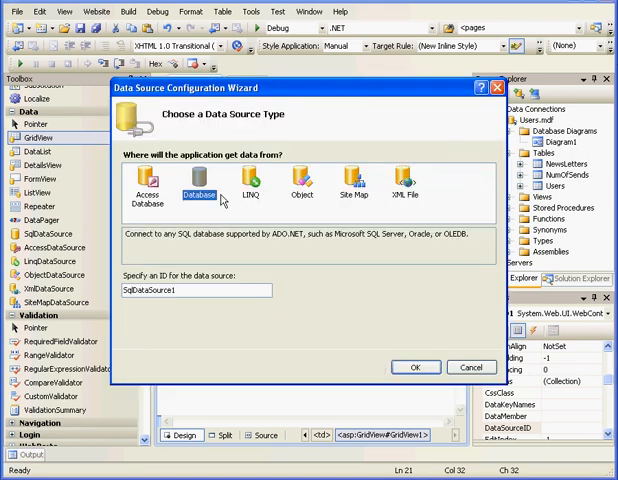
pyautogui.click(416, 368)
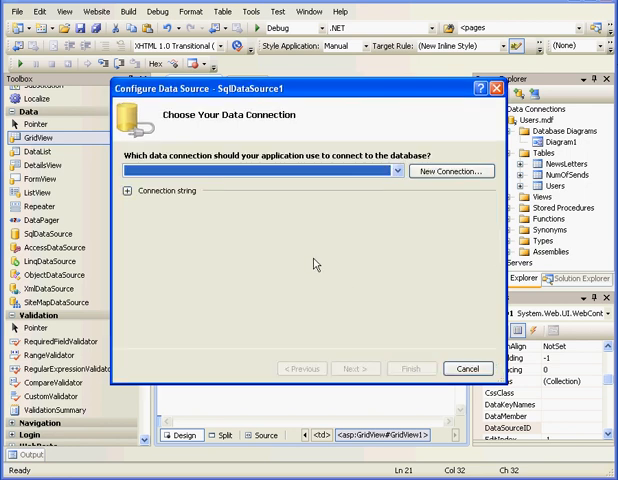